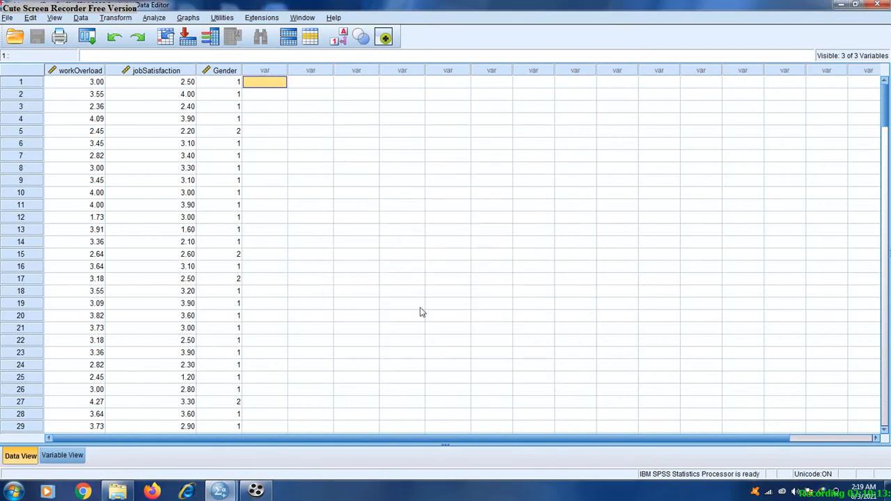
pyautogui.moveTo(247, 412)
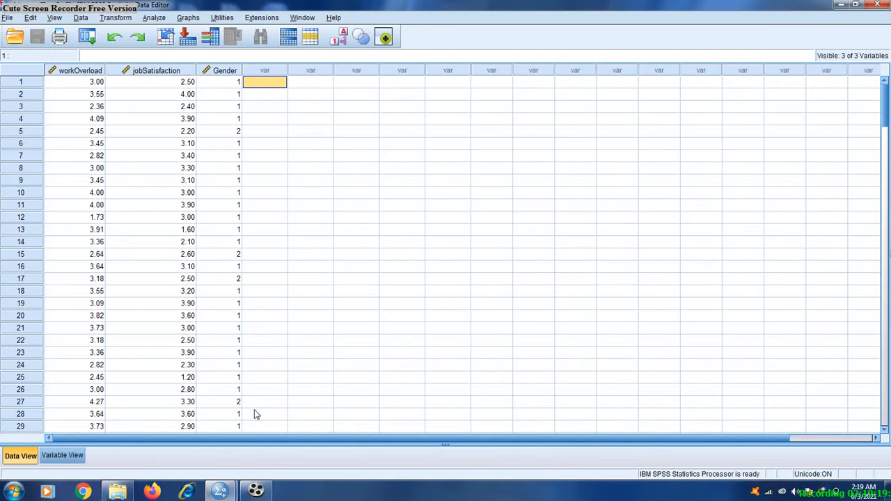
pyautogui.moveTo(289, 418)
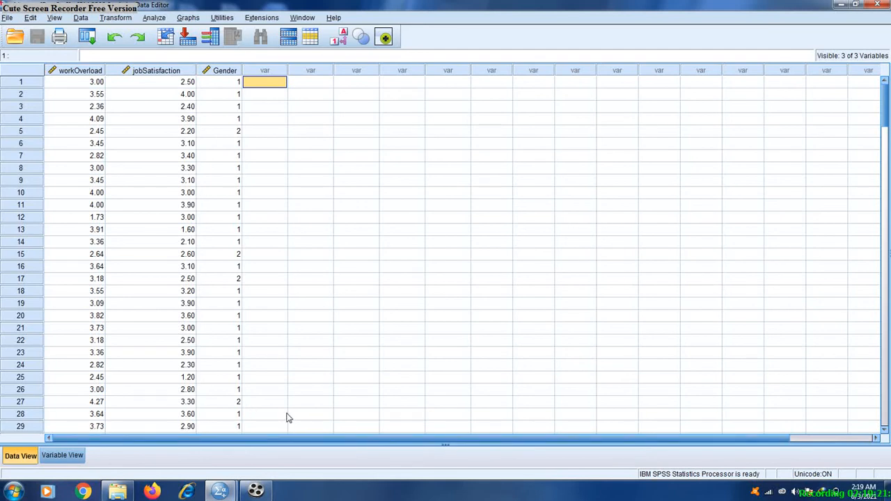
pyautogui.moveTo(210, 240)
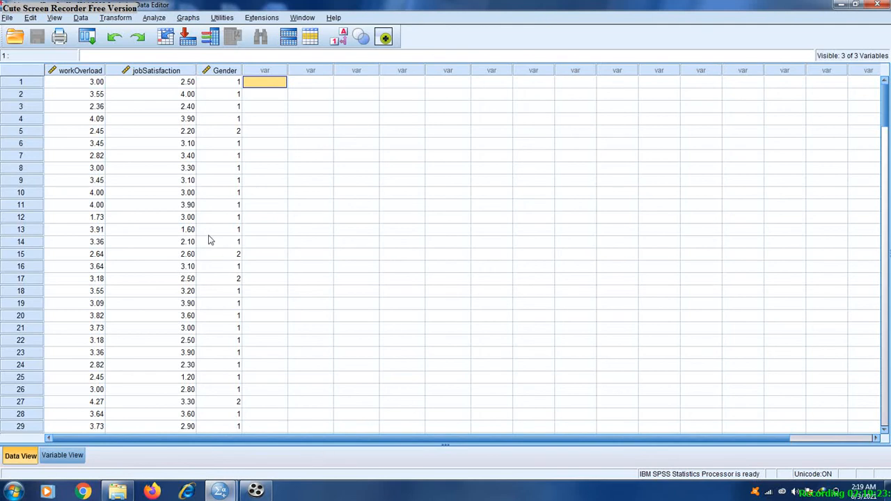
pyautogui.moveTo(101, 28)
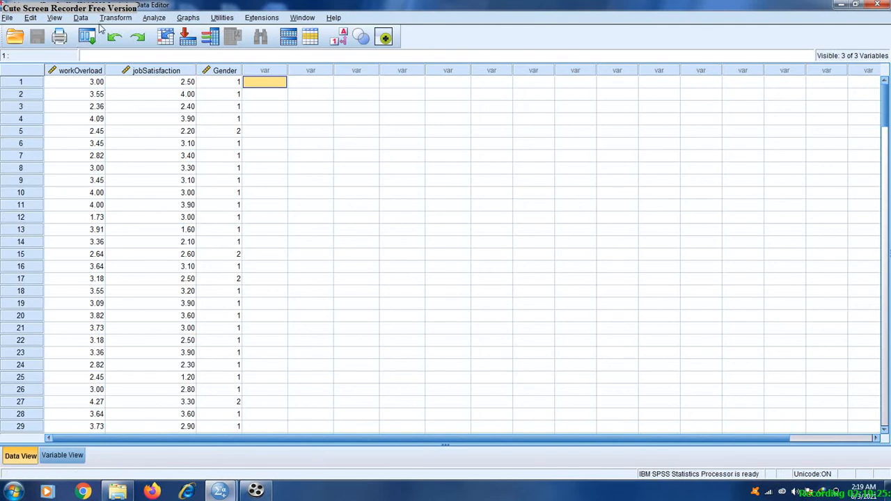
# Reset the Recode into Different Variables dialog and map Gender to output Male_Dummy.
pyautogui.click(116, 17)
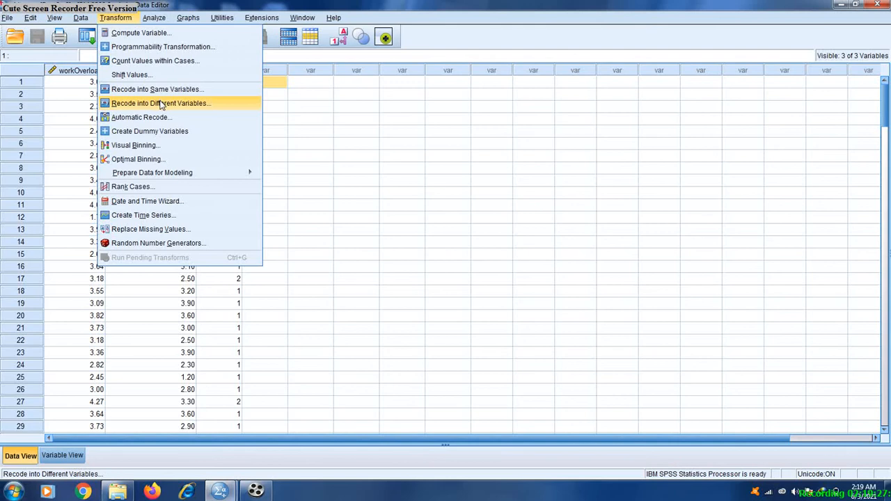
pyautogui.click(160, 103)
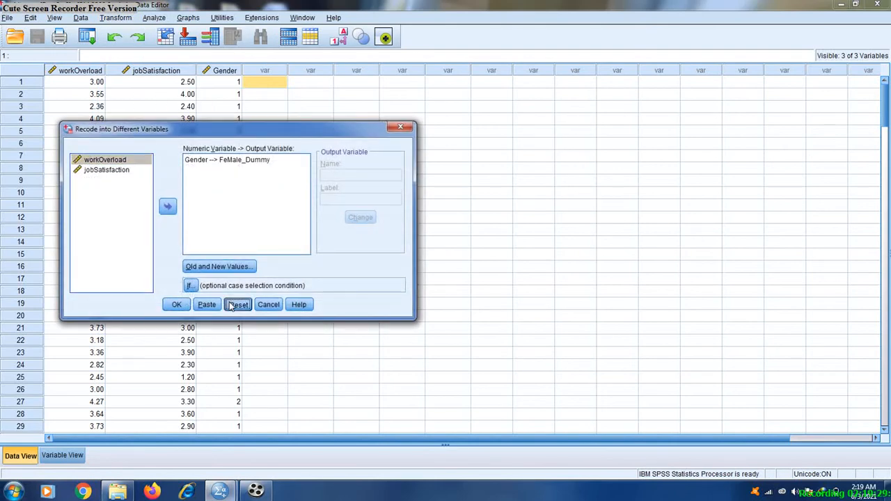
pyautogui.click(238, 304)
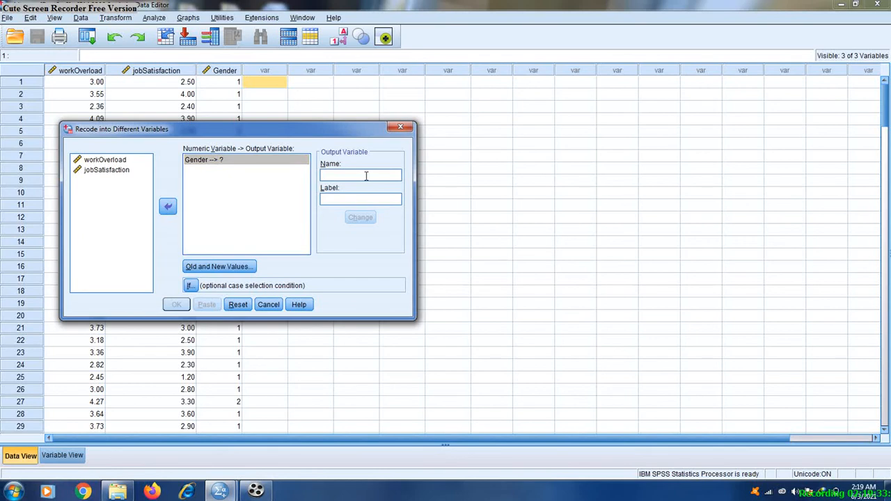
pyautogui.write('Male_Dummy')
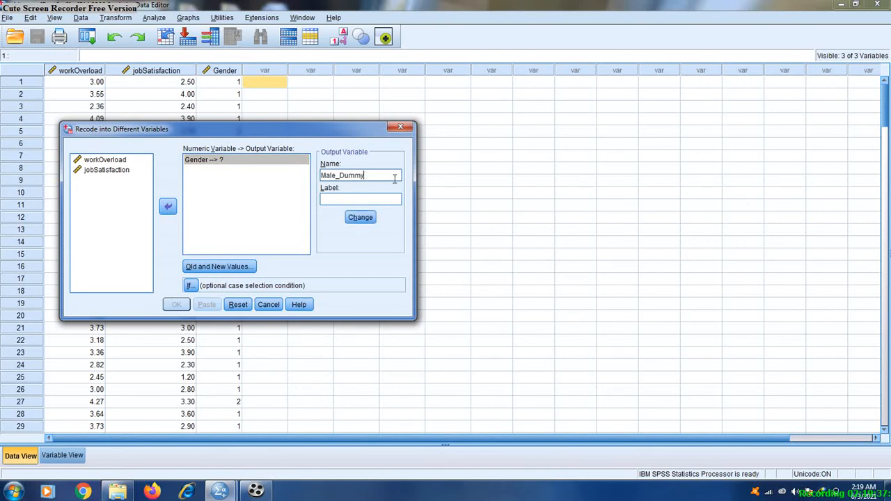
pyautogui.tripleClick(360, 174)
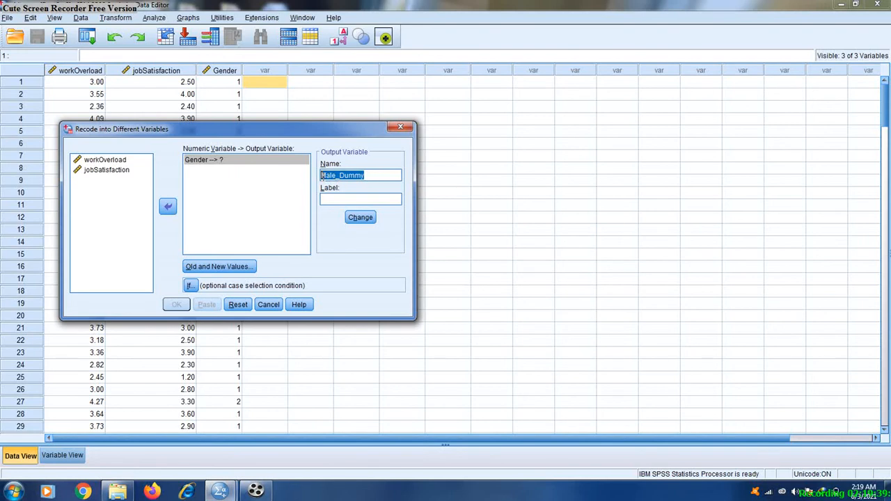
pyautogui.click(359, 198)
pyautogui.write('Male_Dummy')
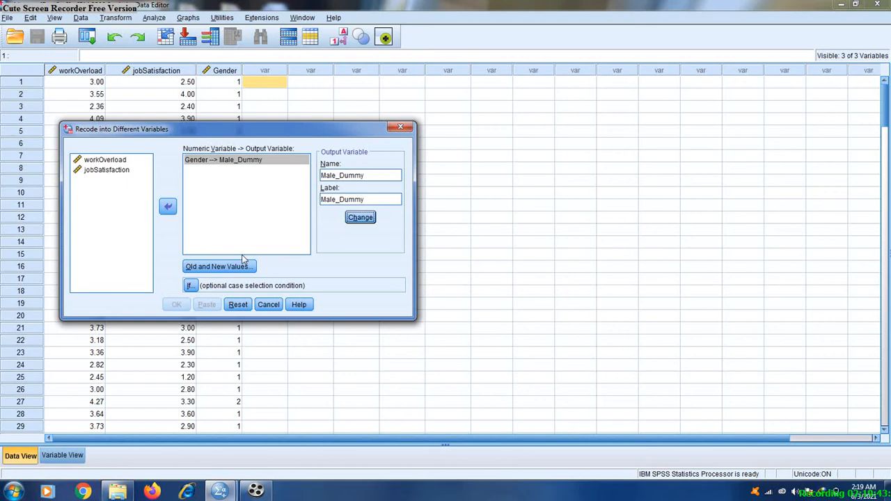
# Recode Gender value 1 to 1 and all other values to 0, then run it.
pyautogui.click(219, 266)
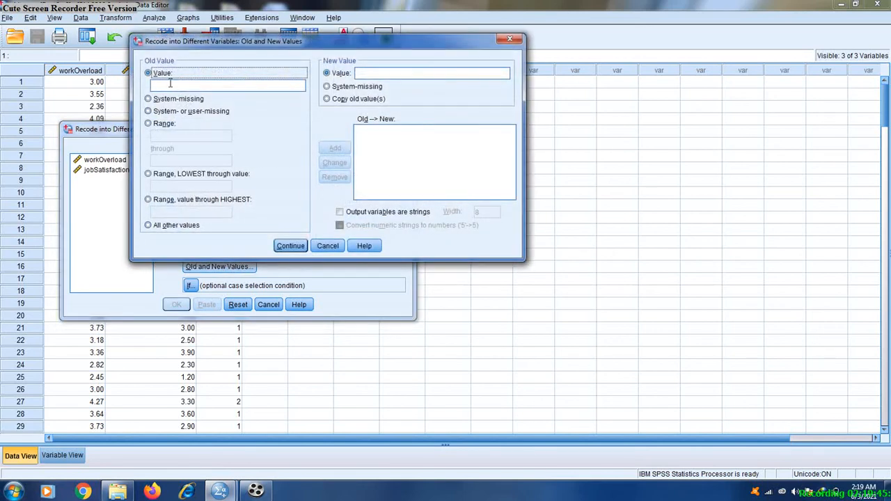
pyautogui.write('1')
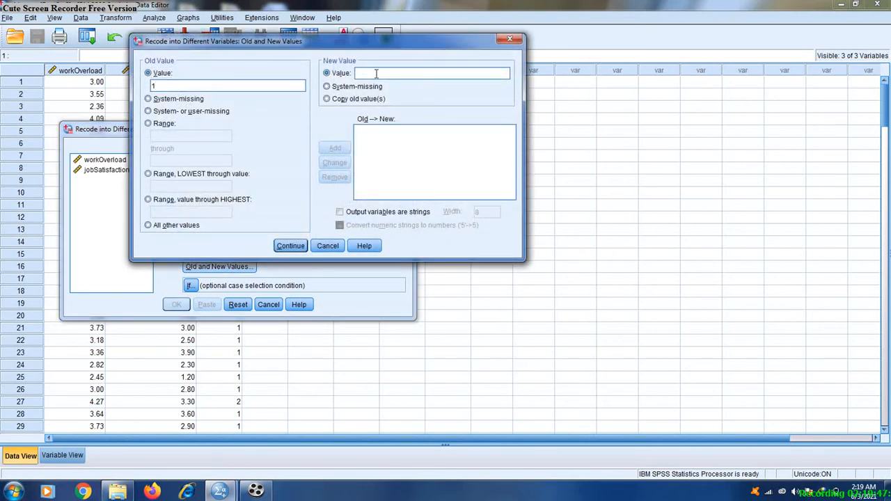
pyautogui.write('1')
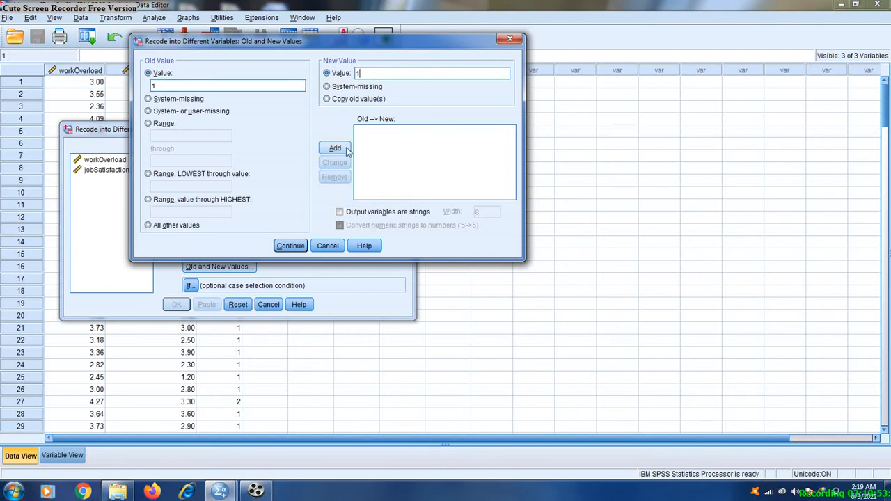
pyautogui.click(335, 147)
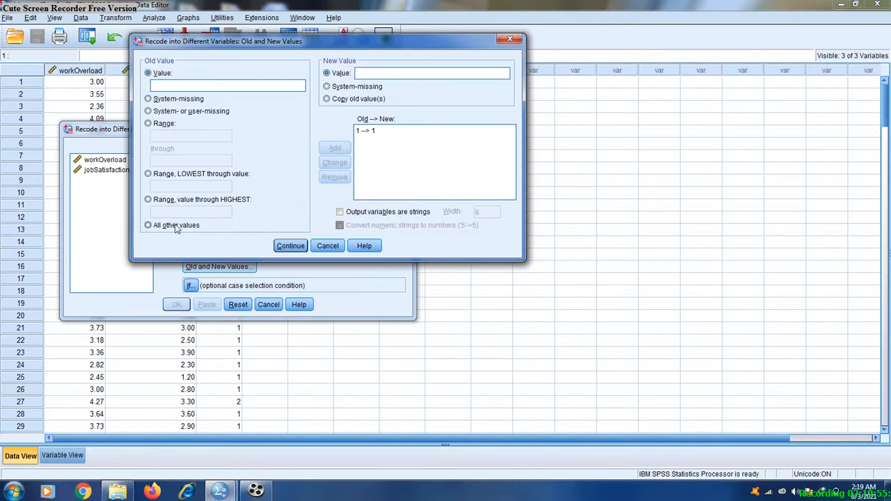
pyautogui.click(148, 225)
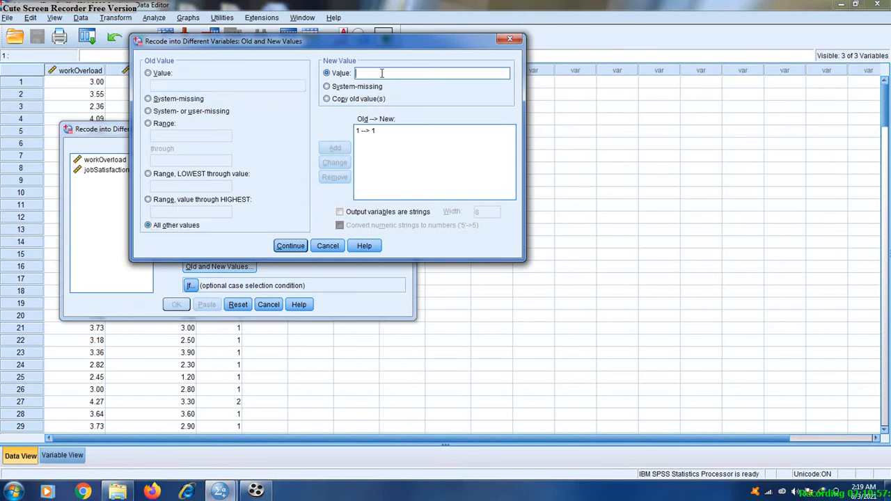
pyautogui.click(335, 147)
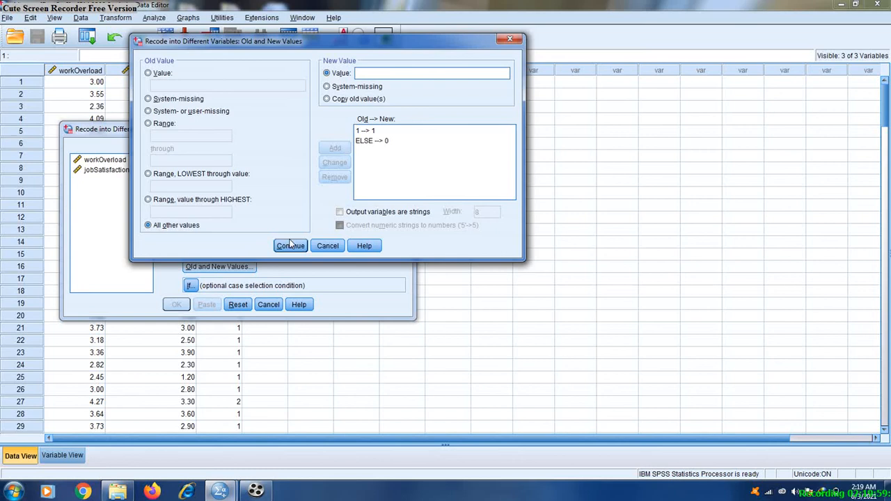
pyautogui.click(290, 245)
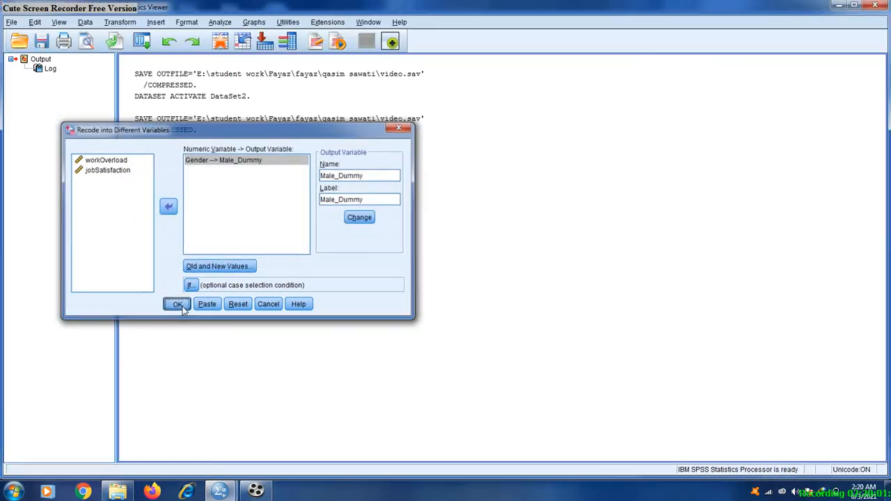
# Select the new Male_Dummy column in the Data Editor.
pyautogui.click(177, 304)
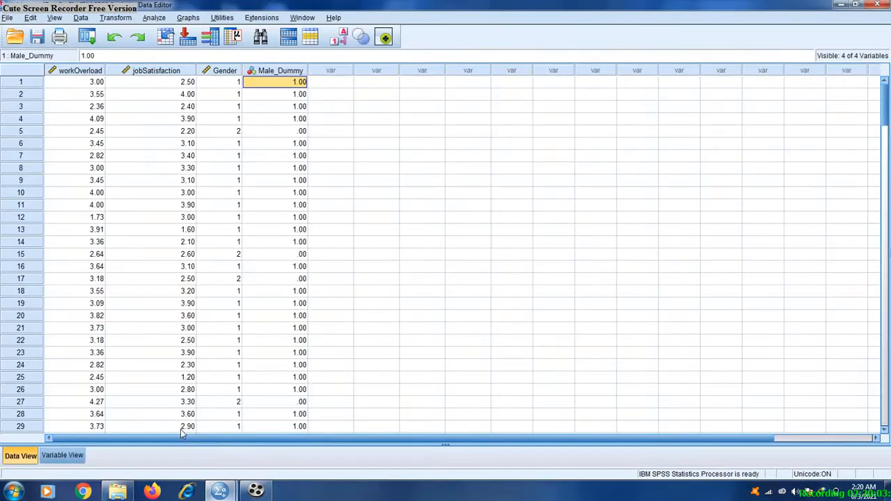
pyautogui.click(275, 70)
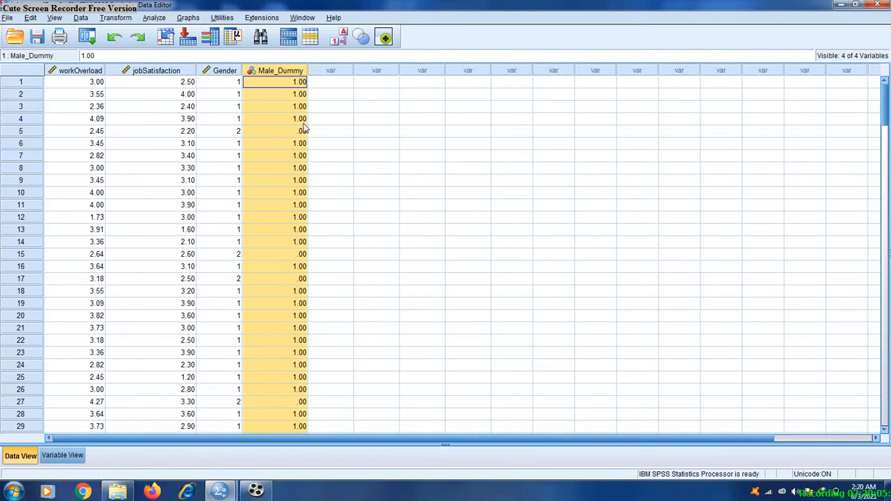
pyautogui.moveTo(127, 21)
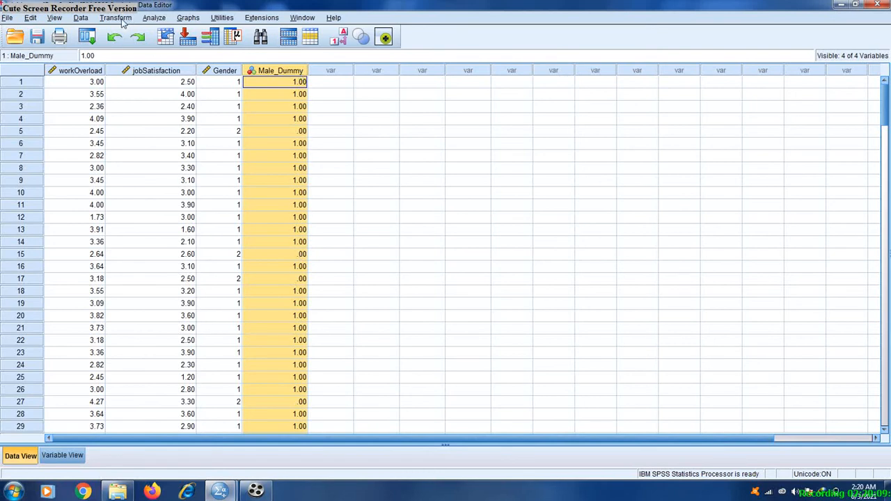
# Reopen Recode into Different Variables on the Gender mapping and bring up its value rules.
pyautogui.click(116, 17)
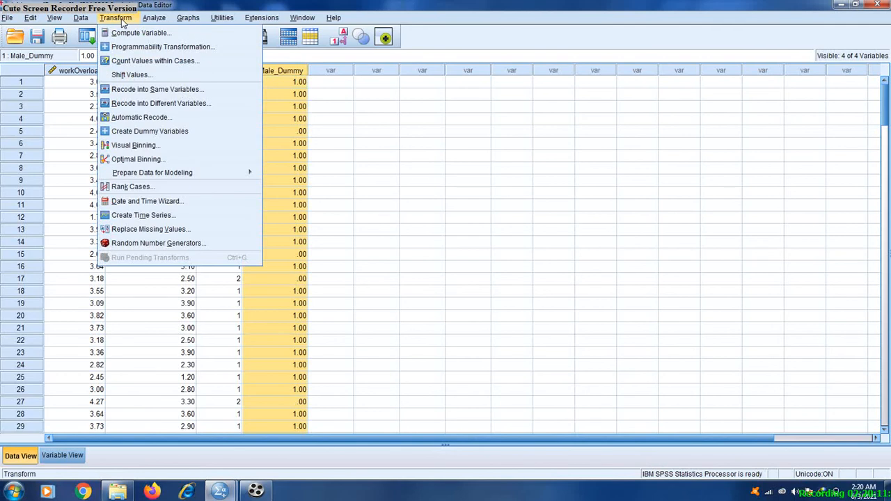
pyautogui.moveTo(144, 110)
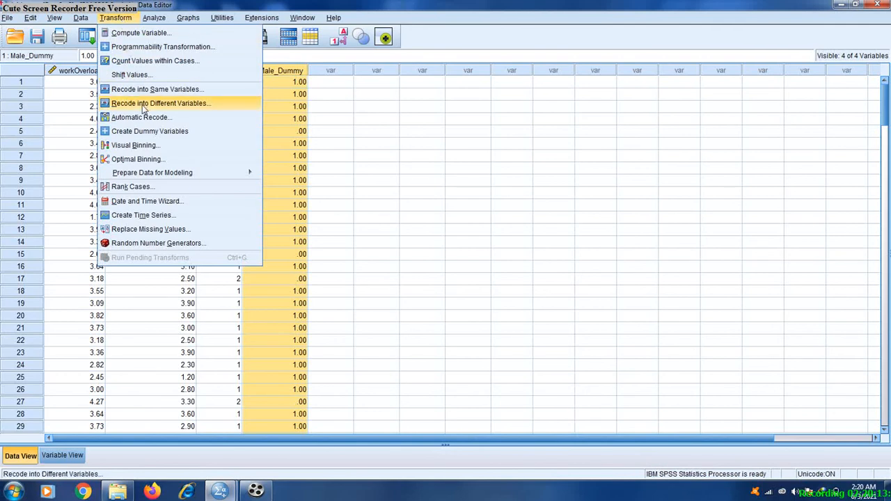
pyautogui.click(160, 103)
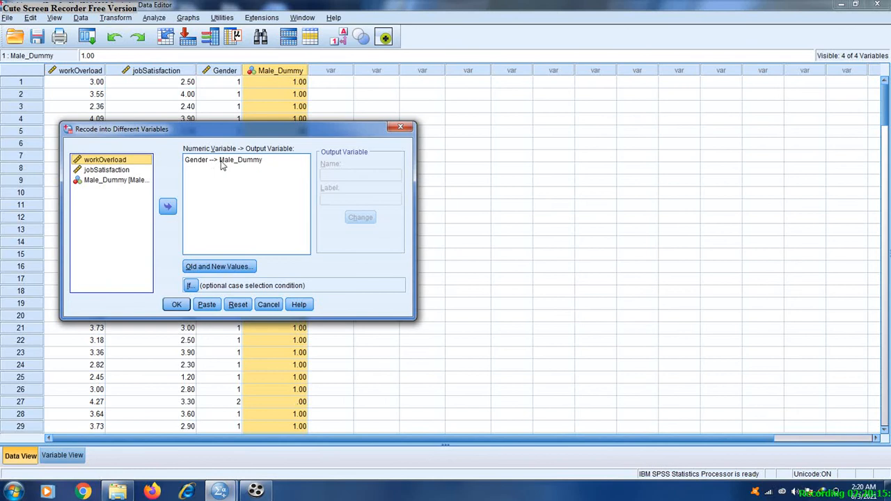
pyautogui.click(222, 159)
pyautogui.write('FeMale_Dummy')
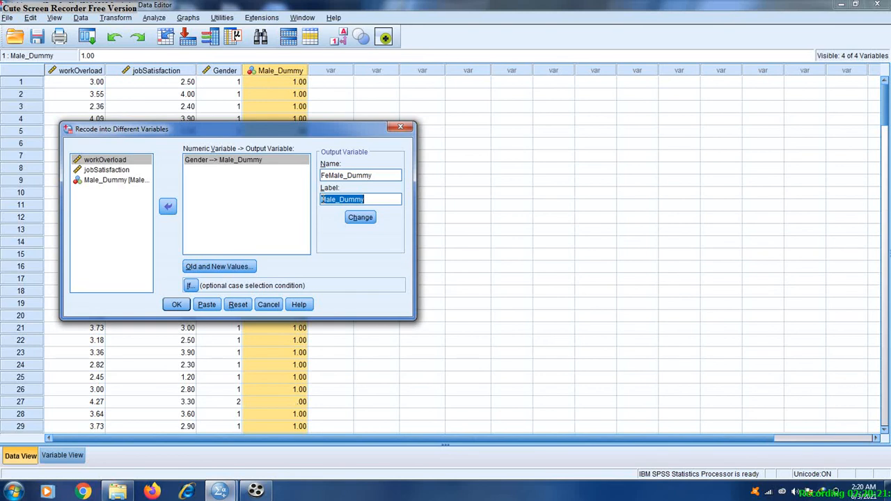
pyautogui.click(359, 217)
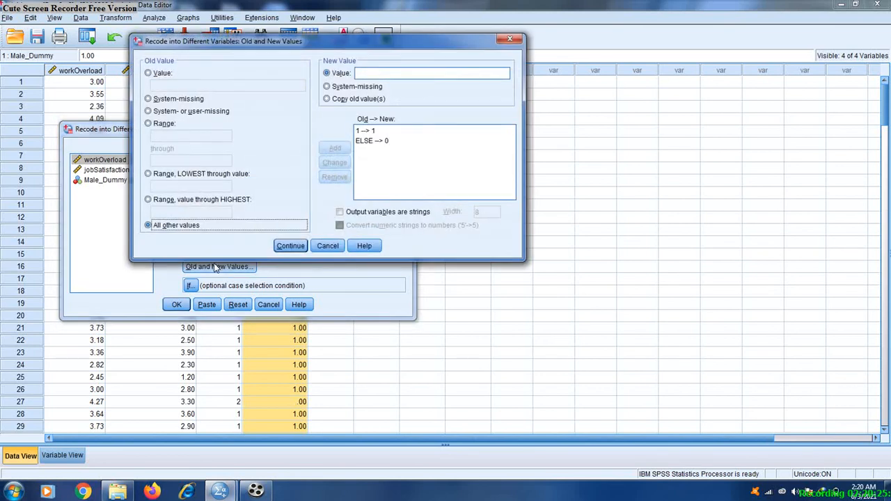
# Set the rule recoding Gender 2 to 0, remove the 1→1 rule, and run FeMale_Dummy.
pyautogui.click(147, 72)
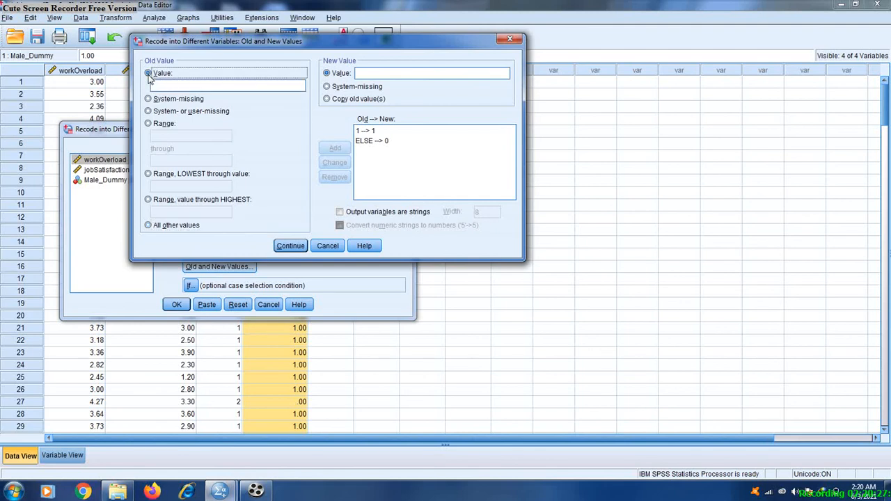
pyautogui.write('2')
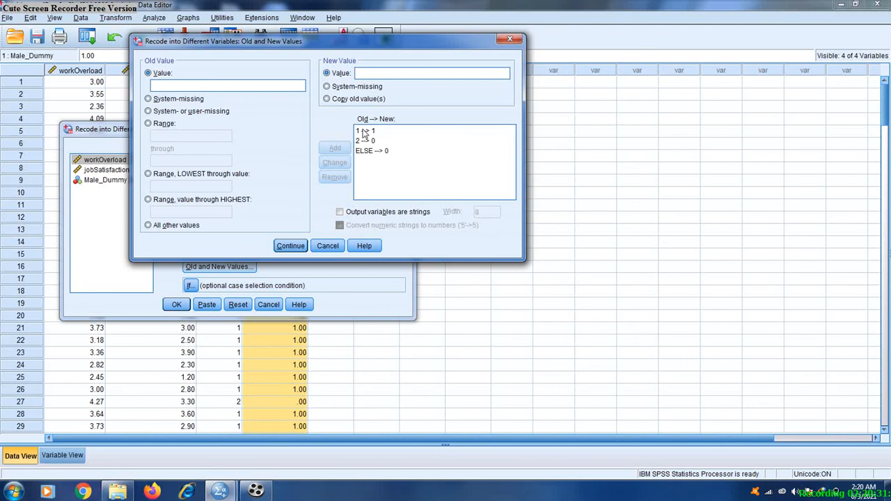
pyautogui.click(334, 176)
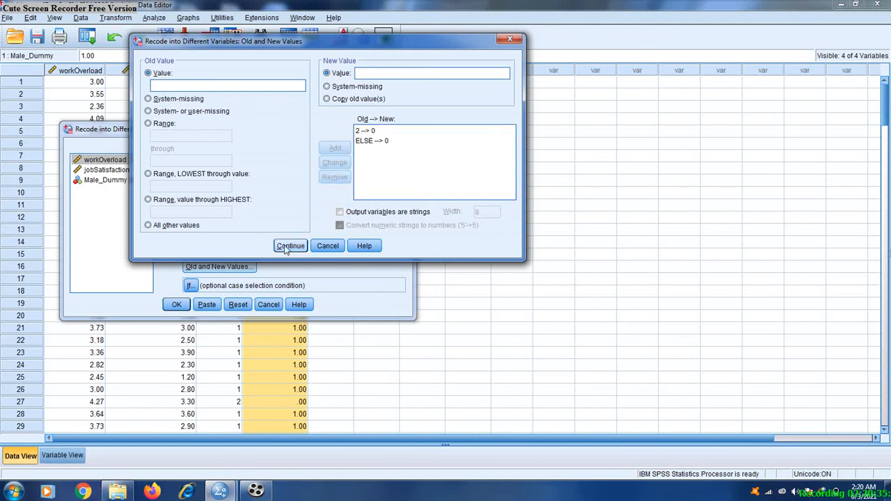
pyautogui.click(290, 245)
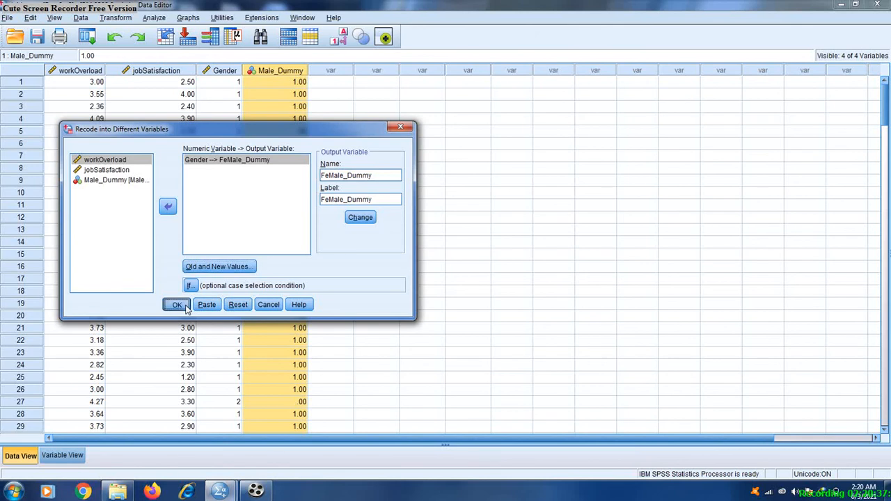
pyautogui.click(176, 305)
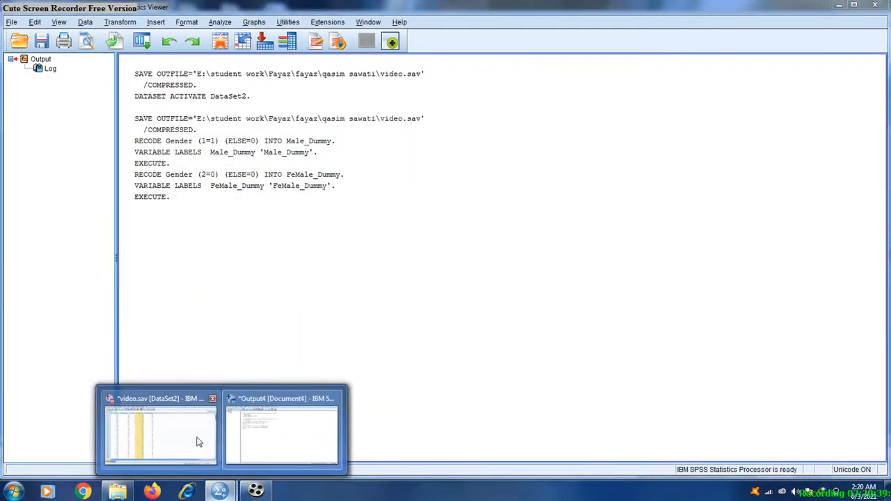
# Select the FeMale_Dummy column, showing .00 in every row, in the Data Editor.
pyautogui.click(160, 428)
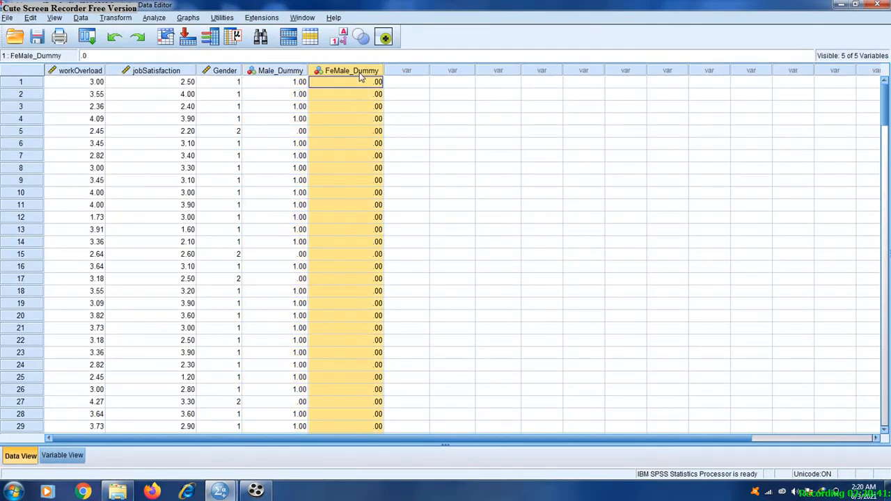
pyautogui.click(274, 70)
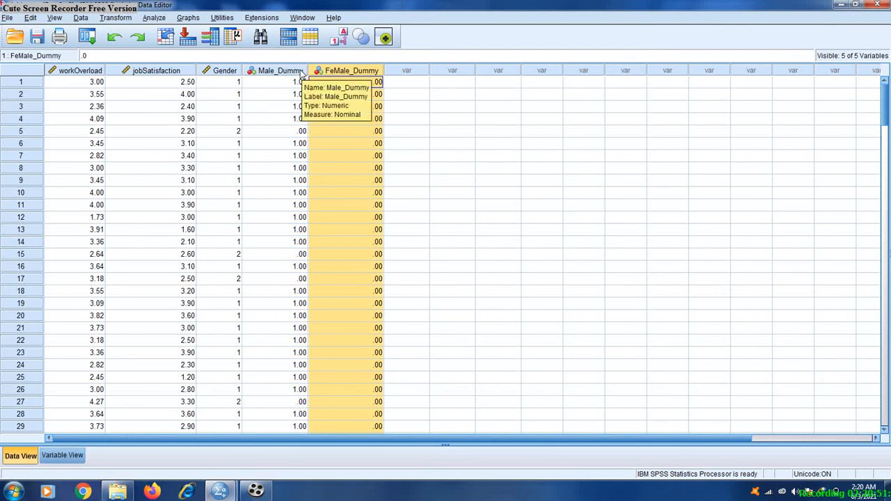
pyautogui.moveTo(270, 480)
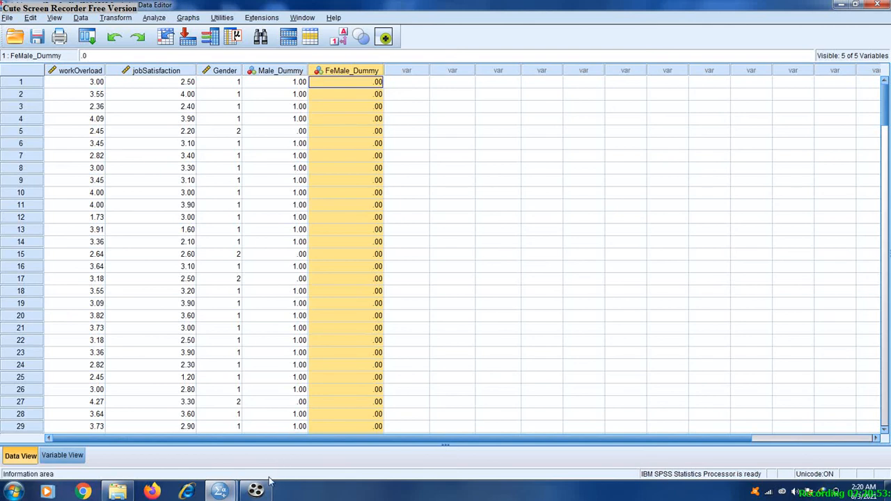